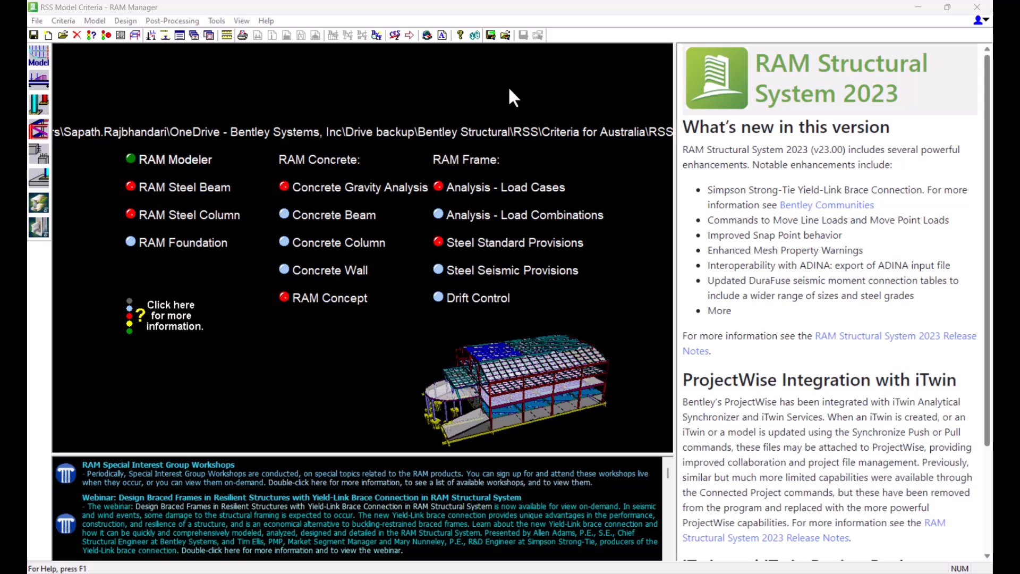
mouse_move(63, 26)
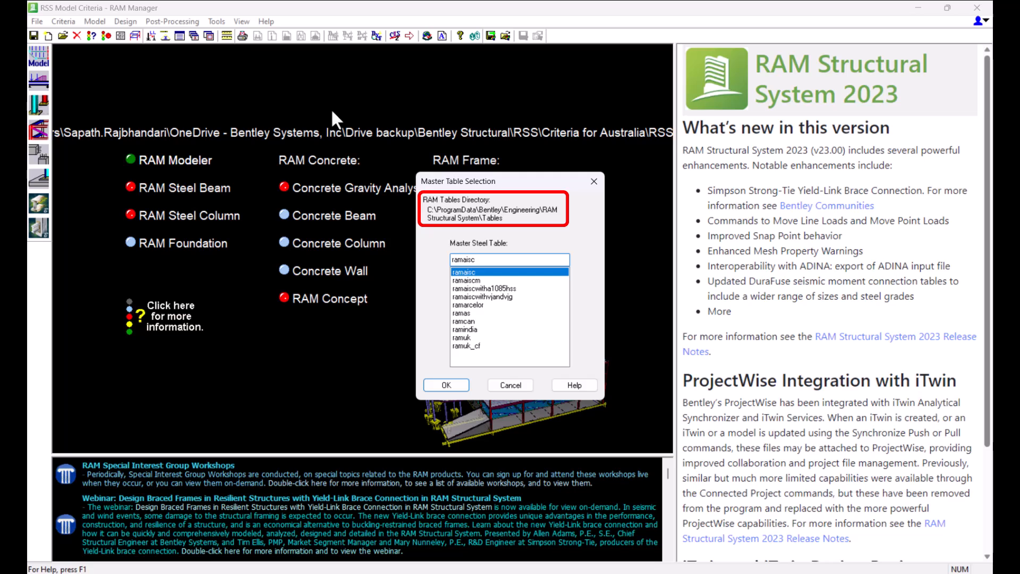
mouse_move(417, 207)
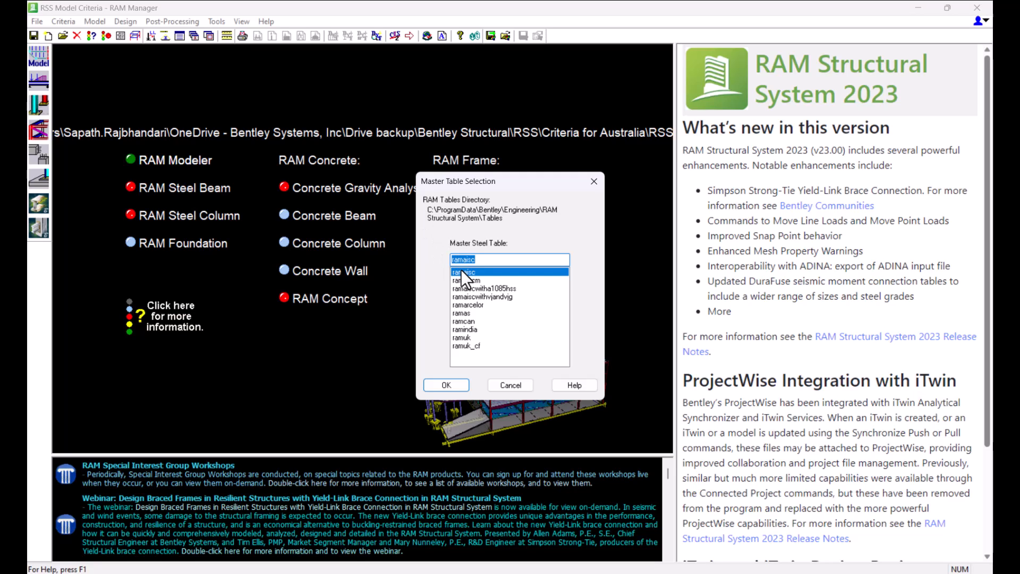
Step: Choose ramas instead of ramaisc in the Master Steel Table list
left_click(481, 313)
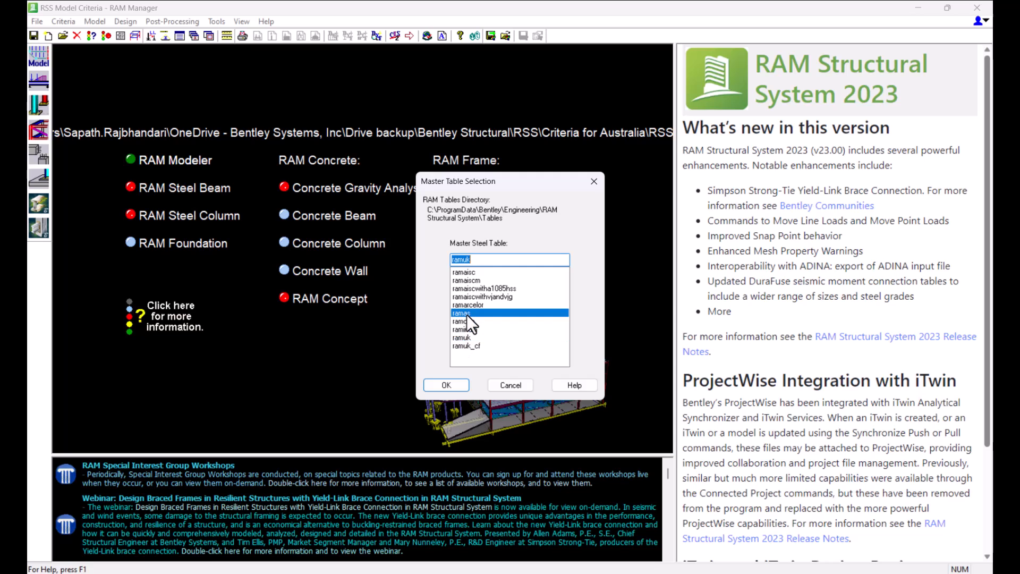
left_click(466, 313)
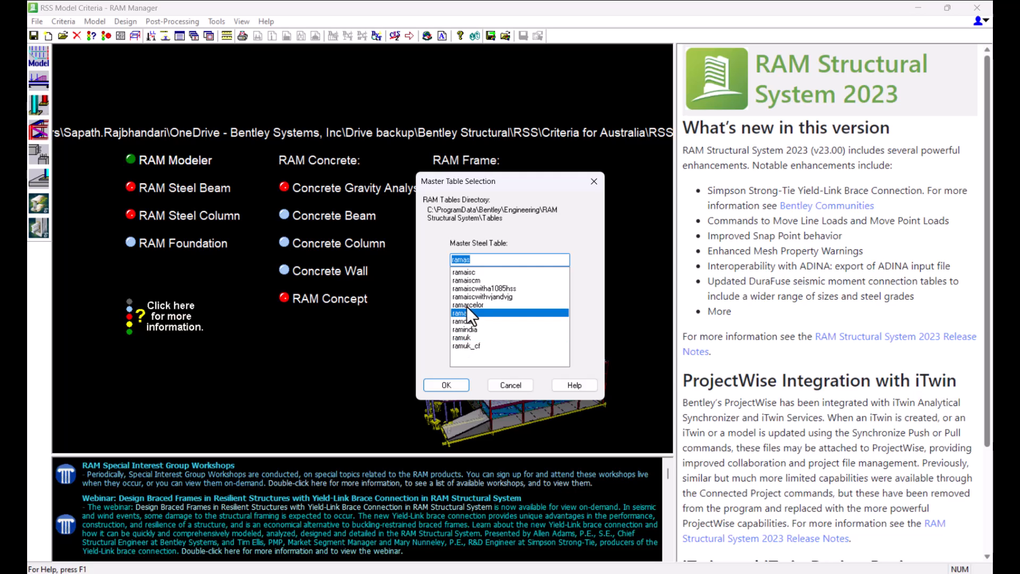
left_click(464, 272)
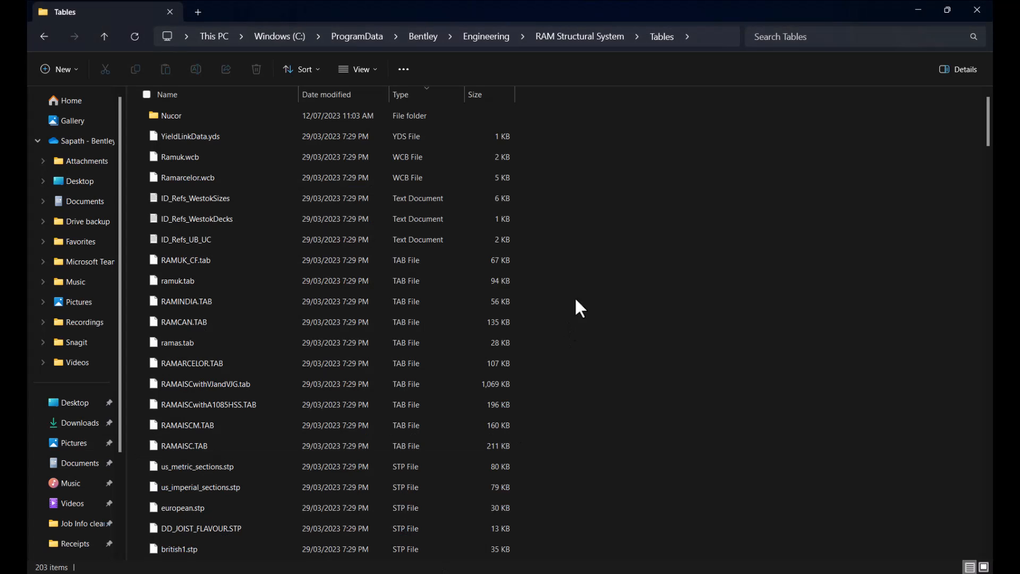
mouse_move(593, 228)
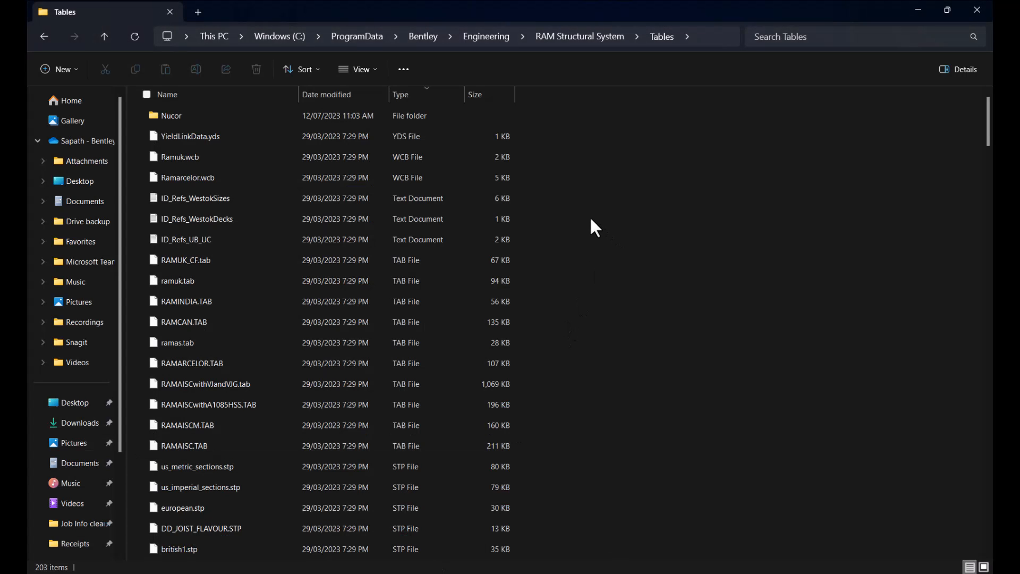
mouse_move(604, 234)
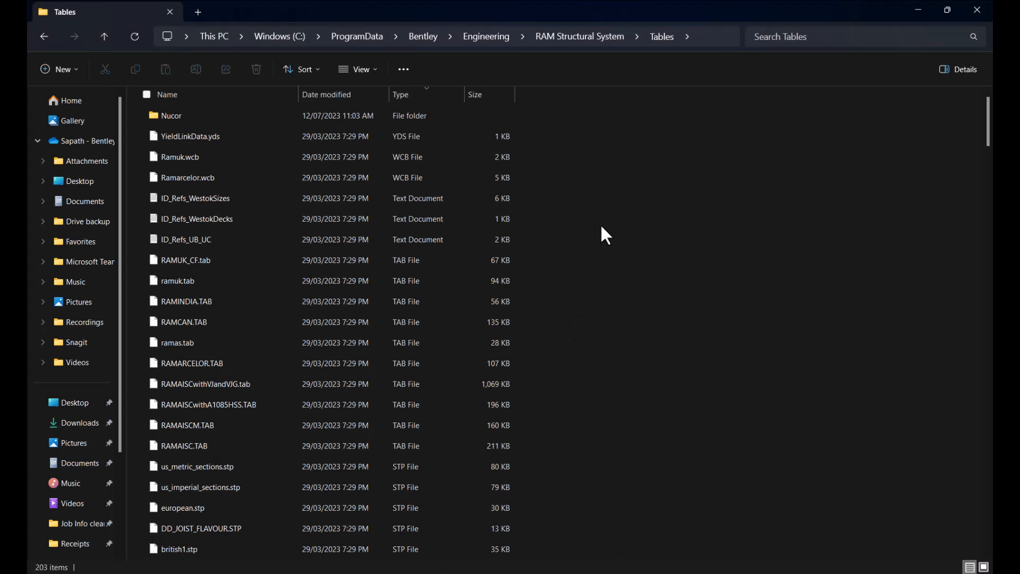
Step: Look past ramuk.tab and RAMINDIA.TAB in the Tables folder and select ramas.tab
left_click(177, 280)
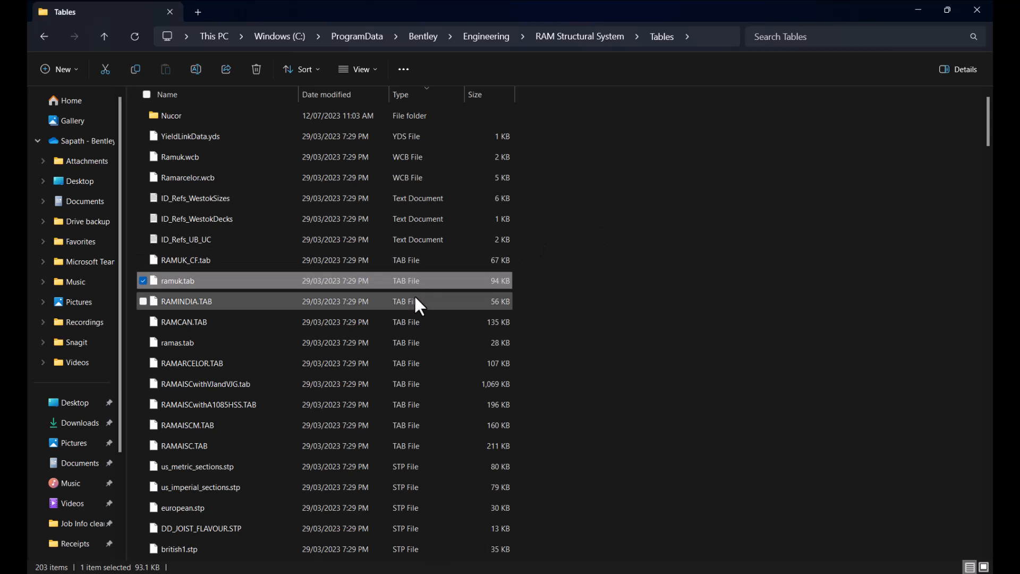
left_click(186, 301)
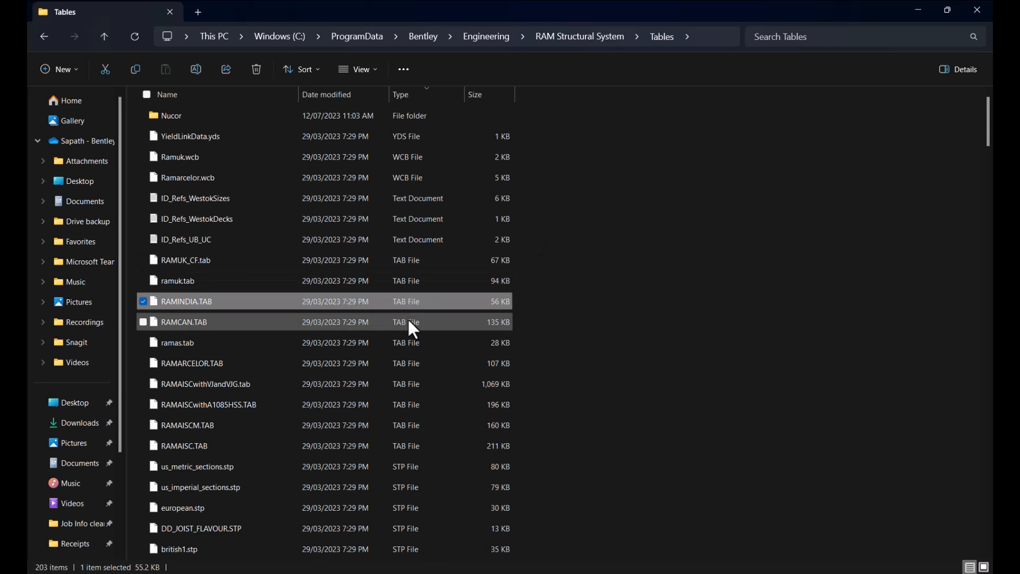
left_click(177, 342)
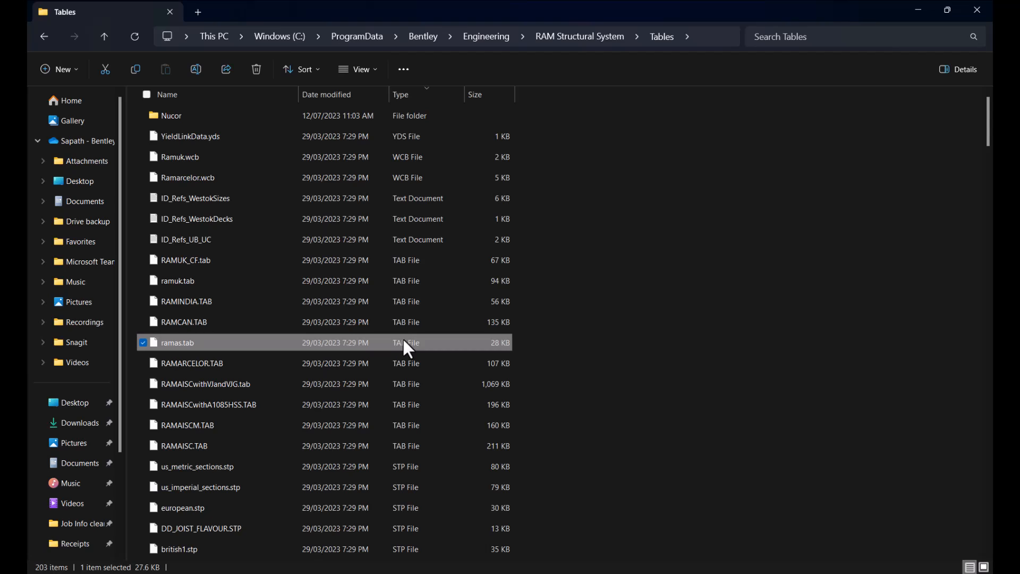
mouse_move(426, 351)
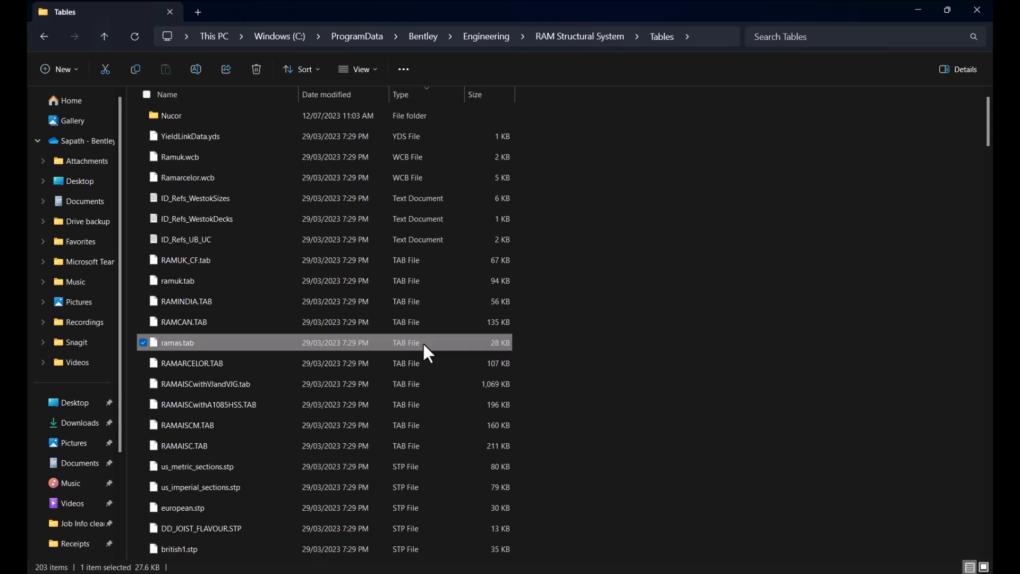
mouse_move(154, 353)
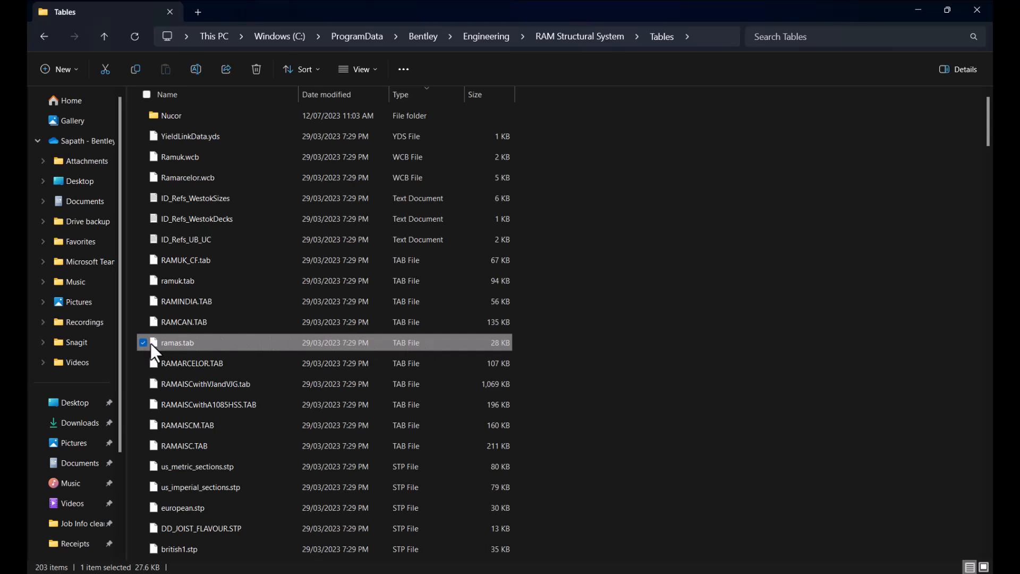
mouse_move(172, 355)
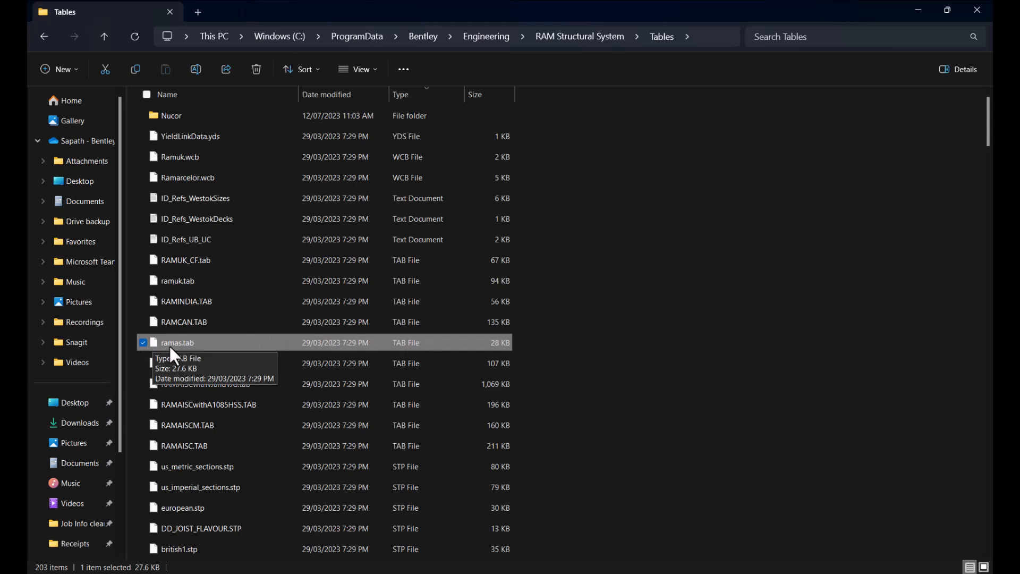
Step: Open ramas.tab in Notepad and inspect its UB and WB section rows
double_click(176, 342)
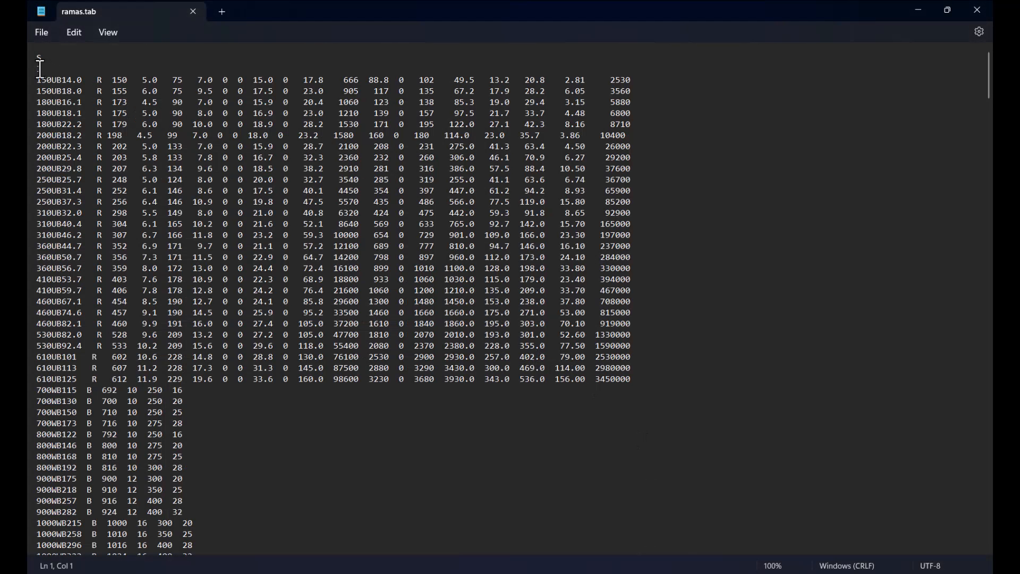
left_click_drag(39, 79, 345, 301)
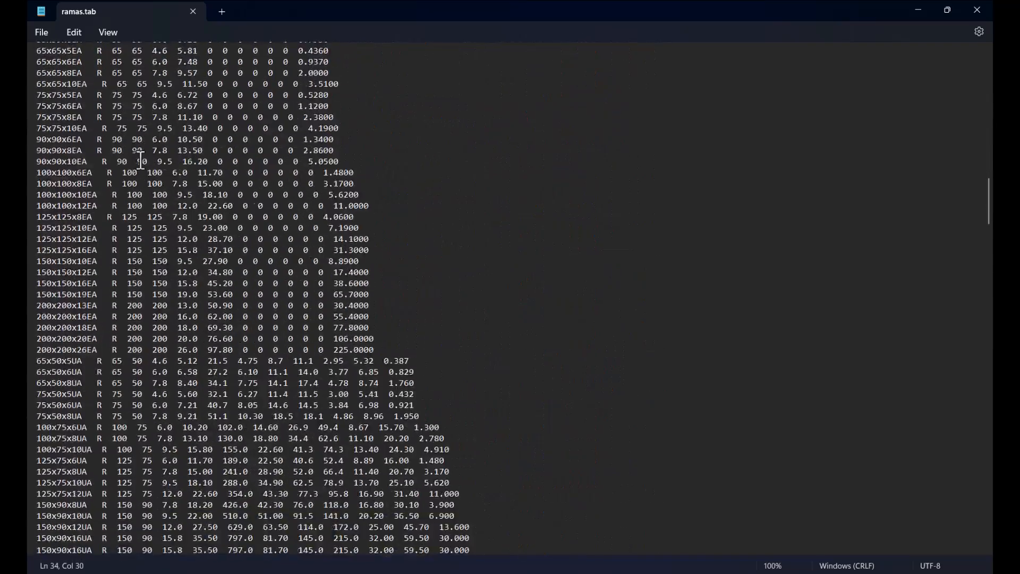
scroll("down", 3)
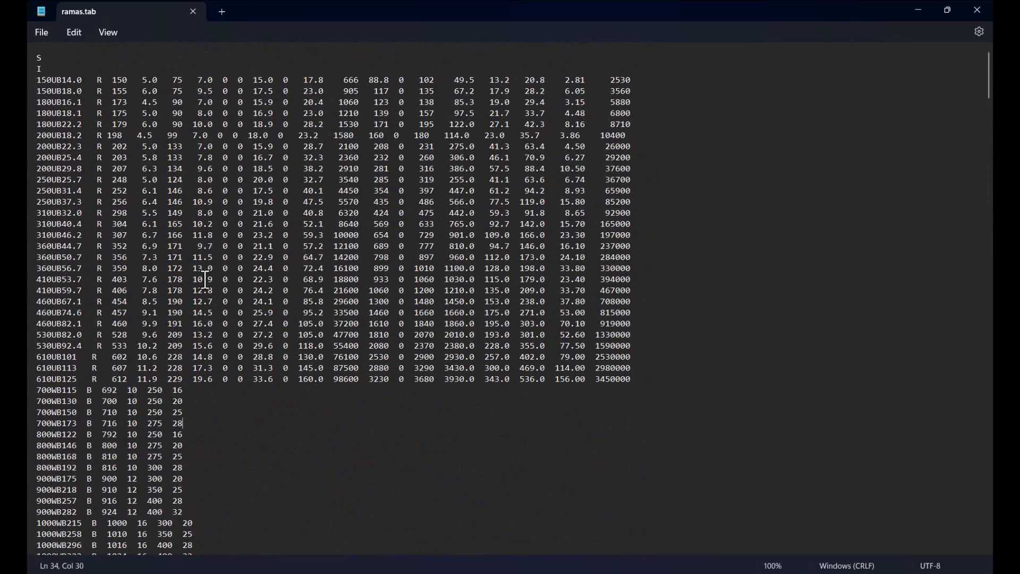
left_click(40, 57)
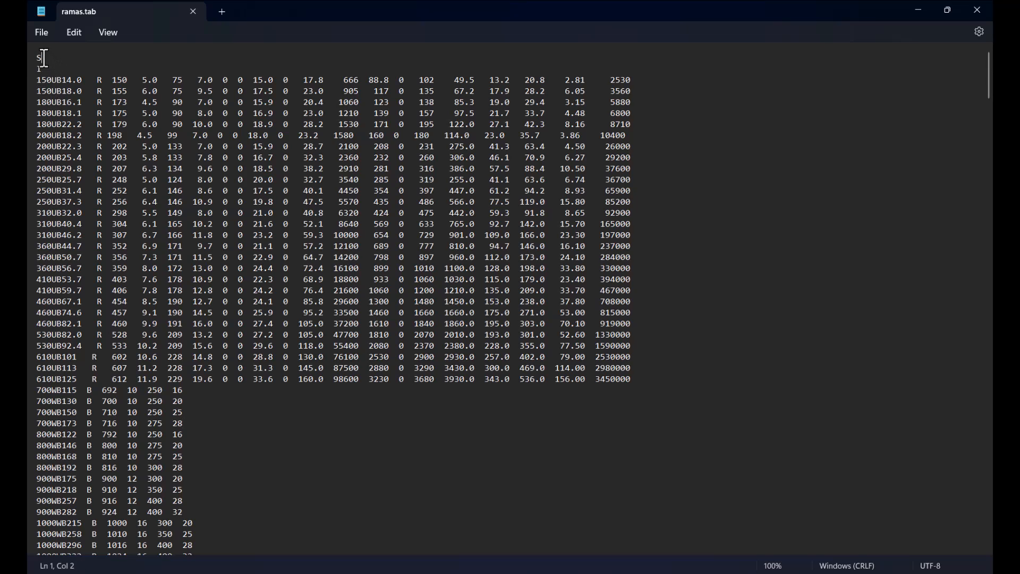
double_click(38, 58)
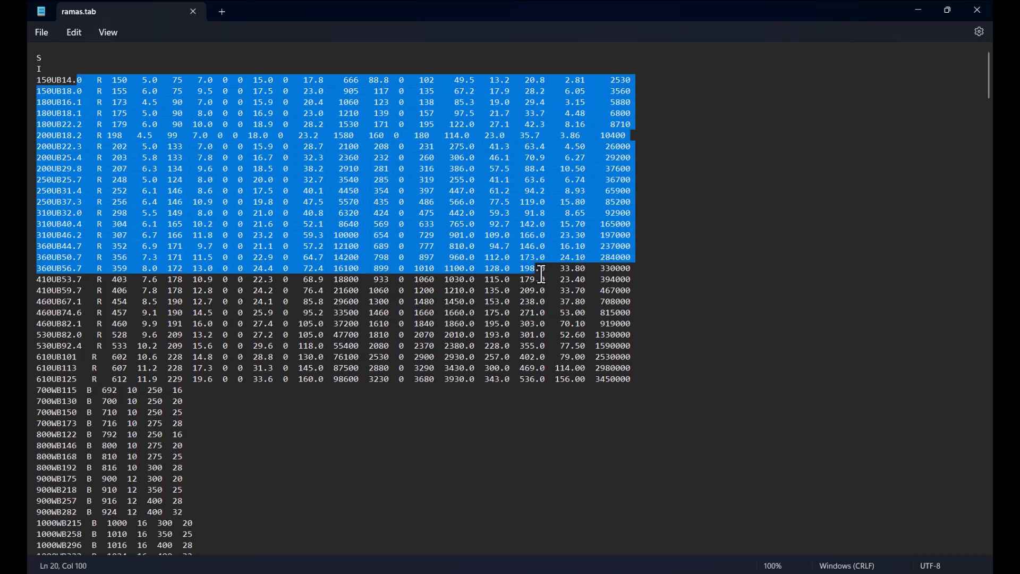
left_click(525, 242)
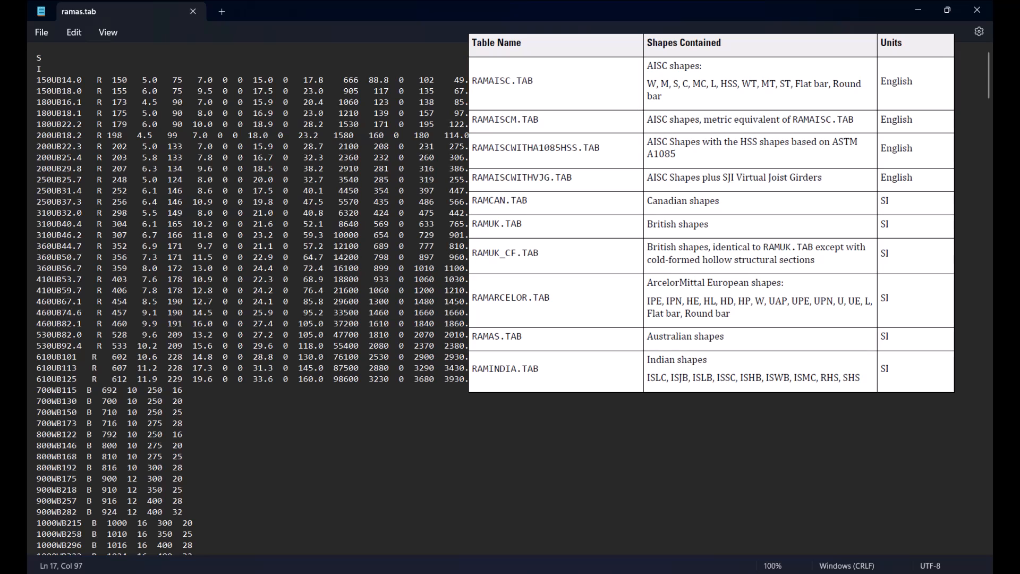
left_click(115, 391)
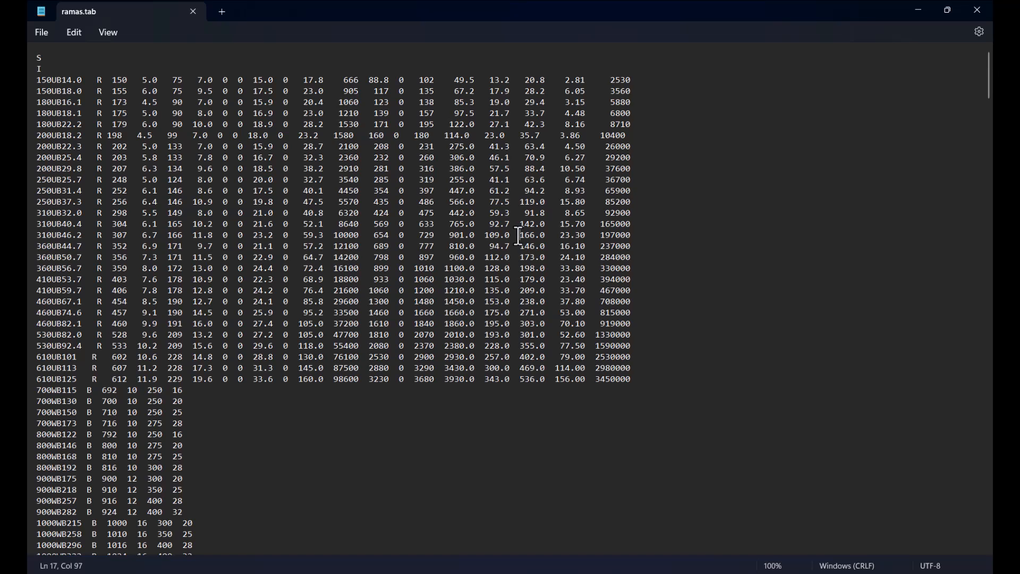
mouse_move(79, 70)
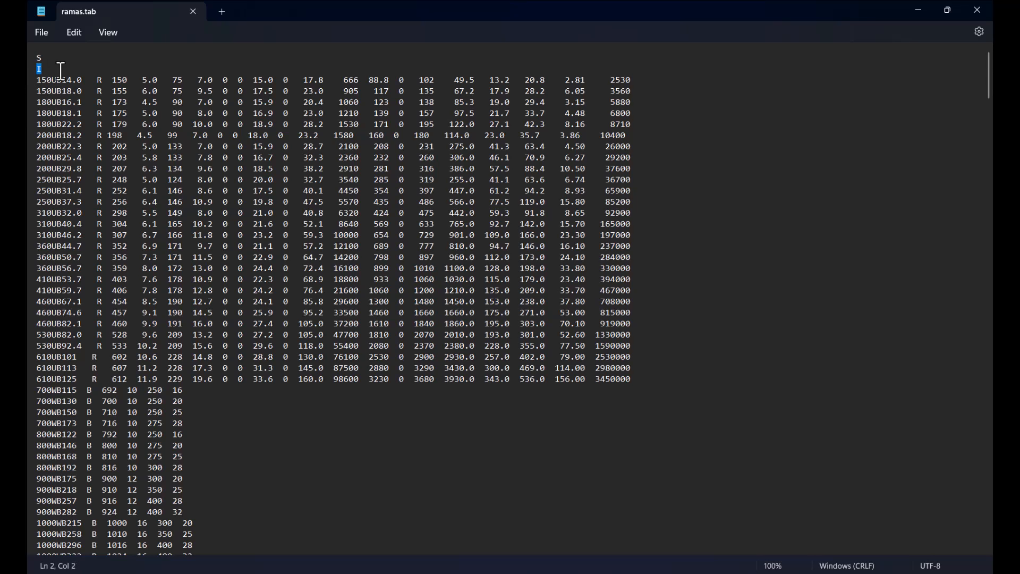
scroll("down", 3)
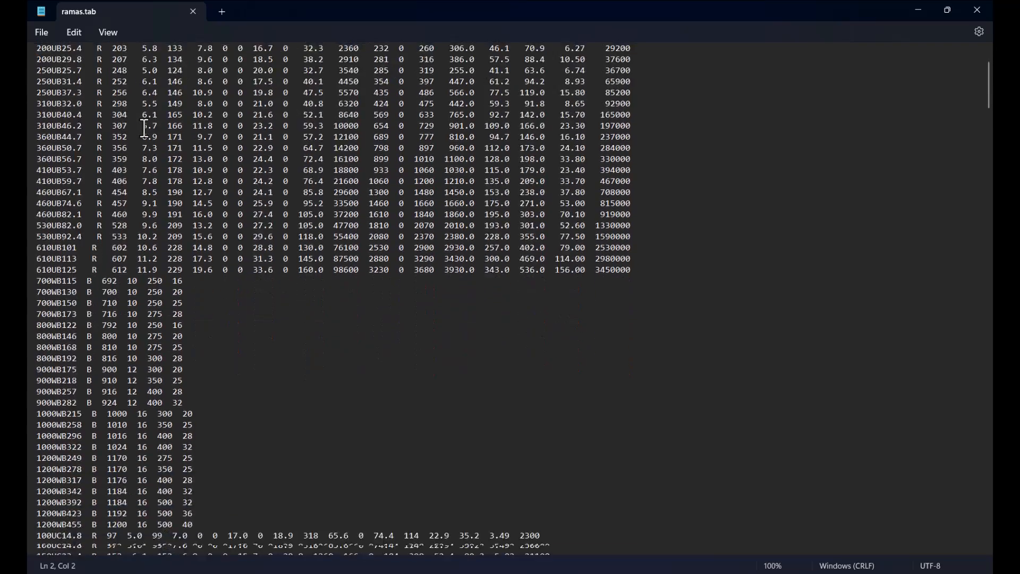
scroll("down", 3)
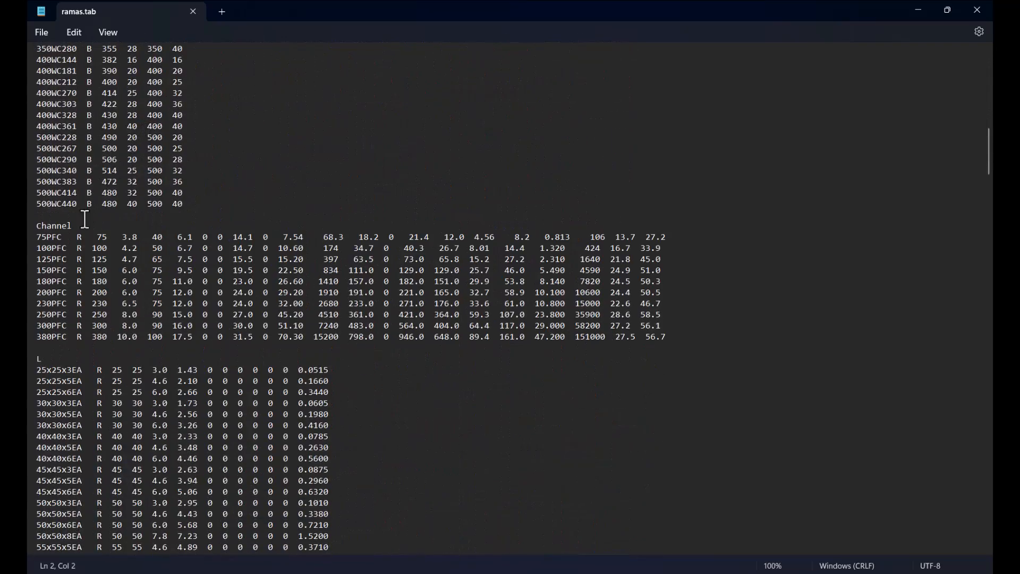
left_click(41, 358)
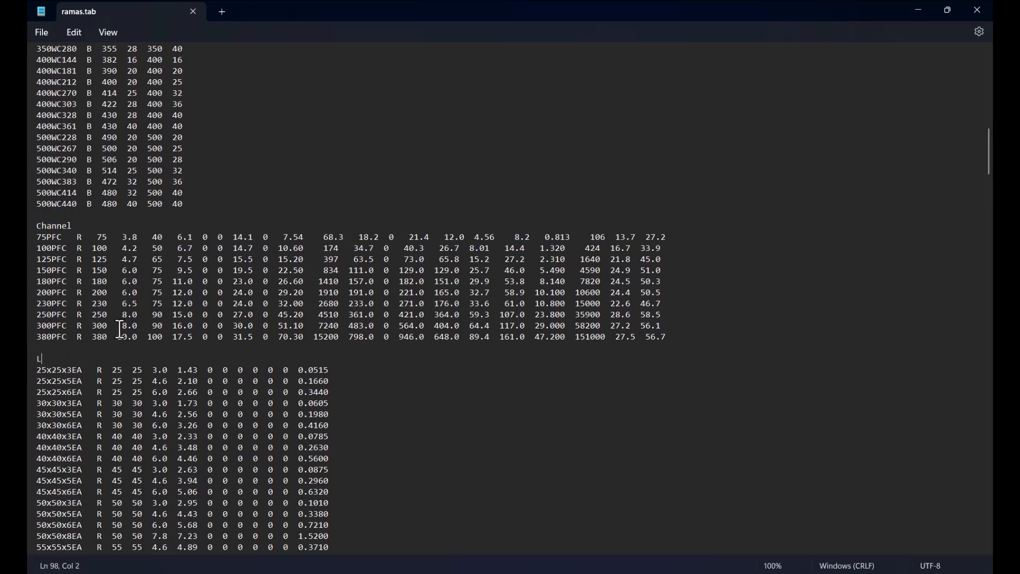
scroll("down", 3)
type("TS")
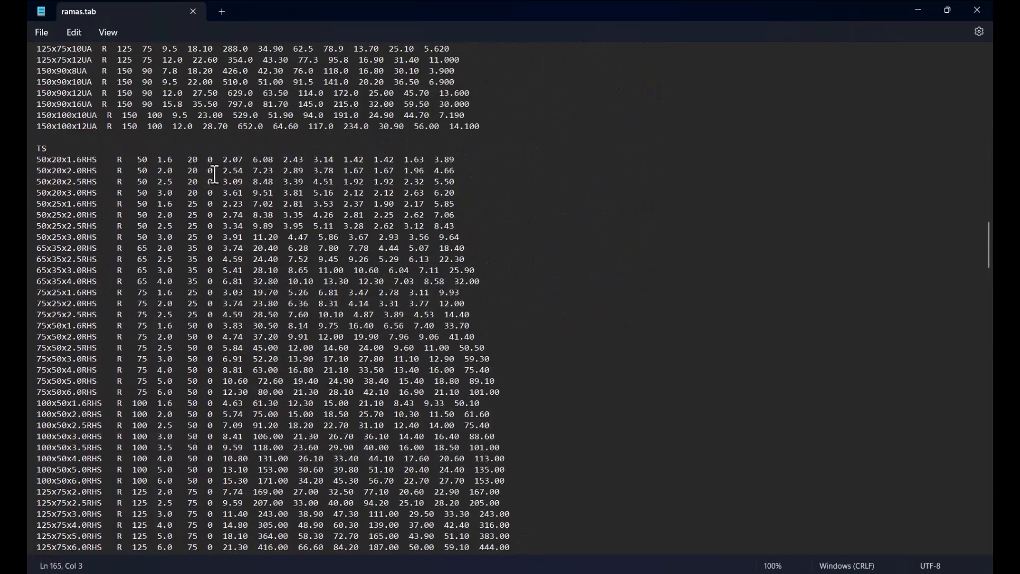
scroll("down", 3)
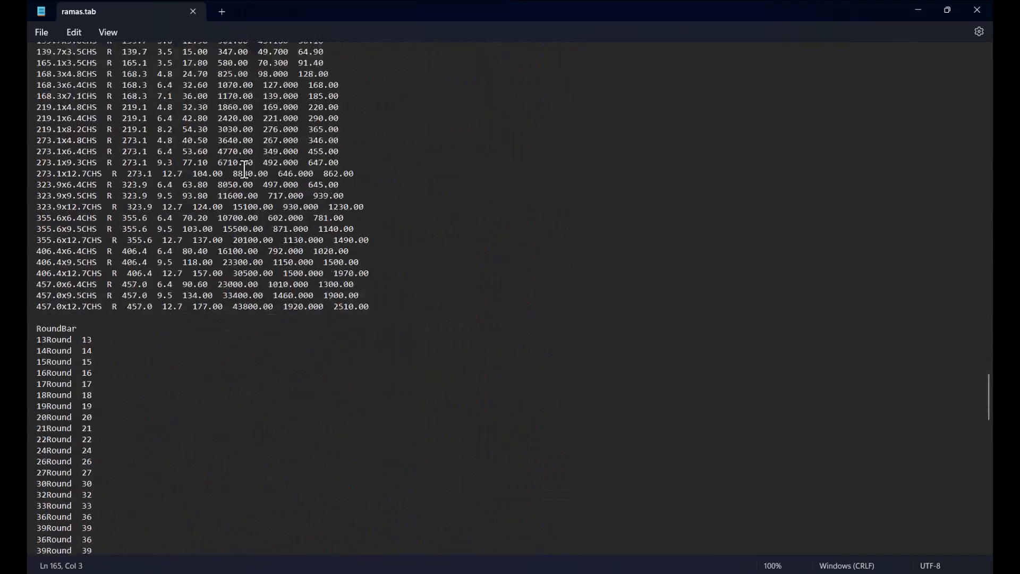
scroll("down", 3)
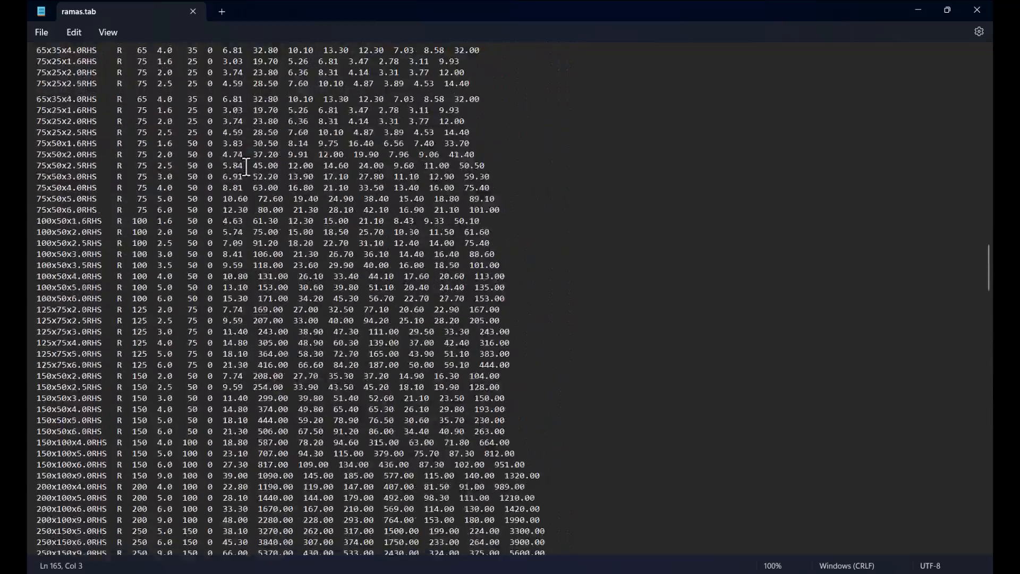
scroll("down", 3)
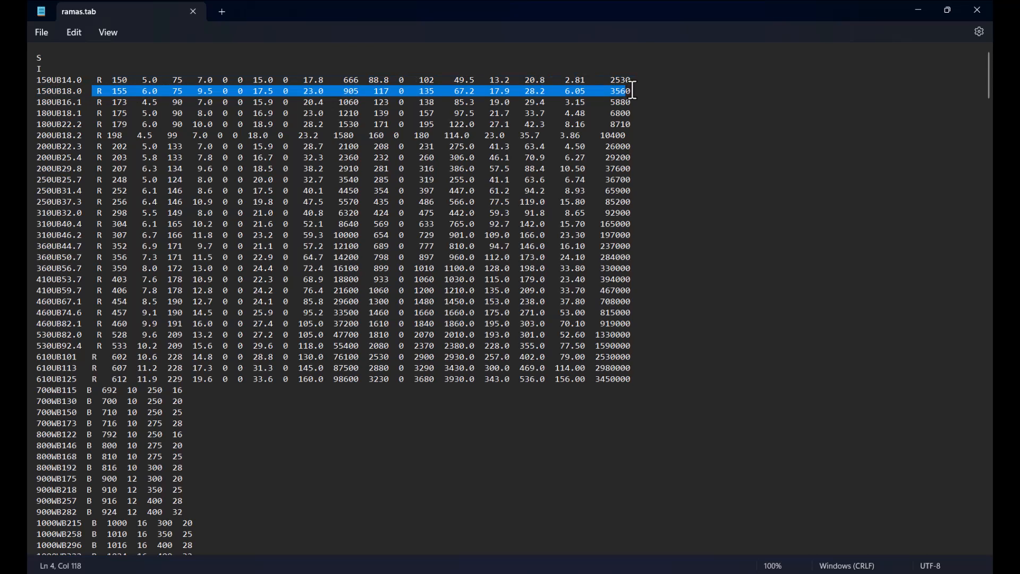
left_click(687, 102)
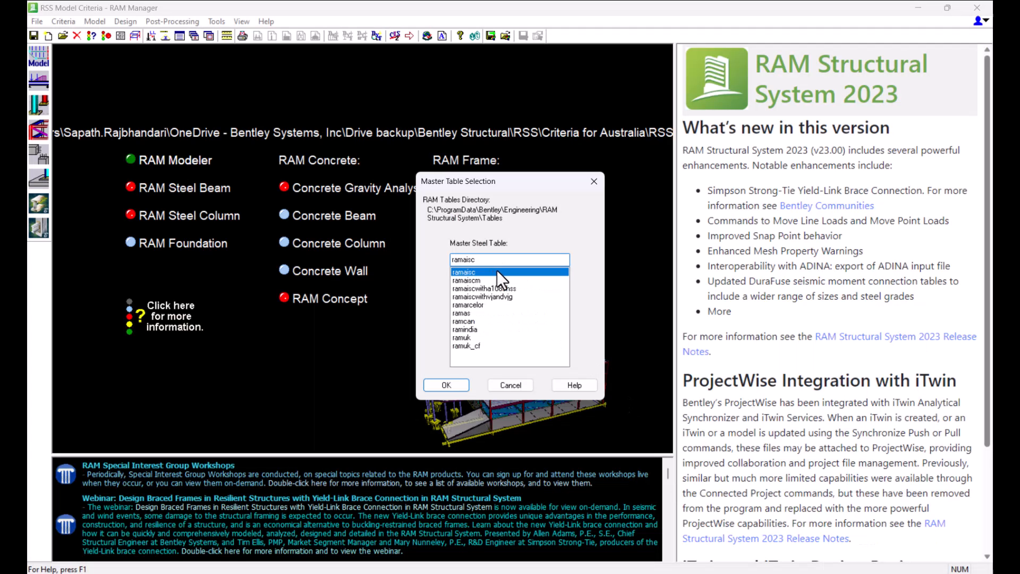
mouse_move(505, 284)
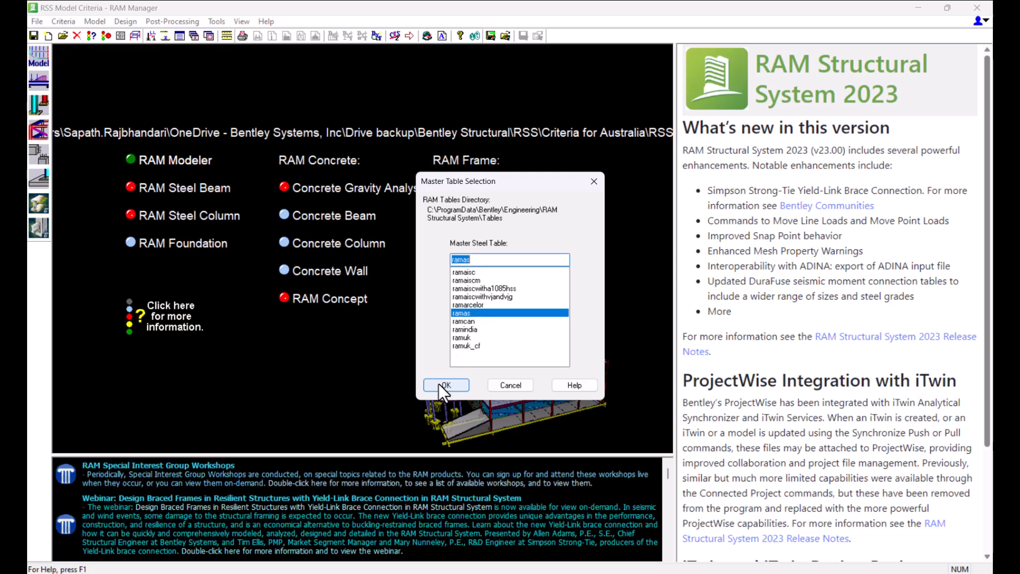
Step: Confirm ramas as the master steel table and accept clearing optimized beam designs
left_click(446, 385)
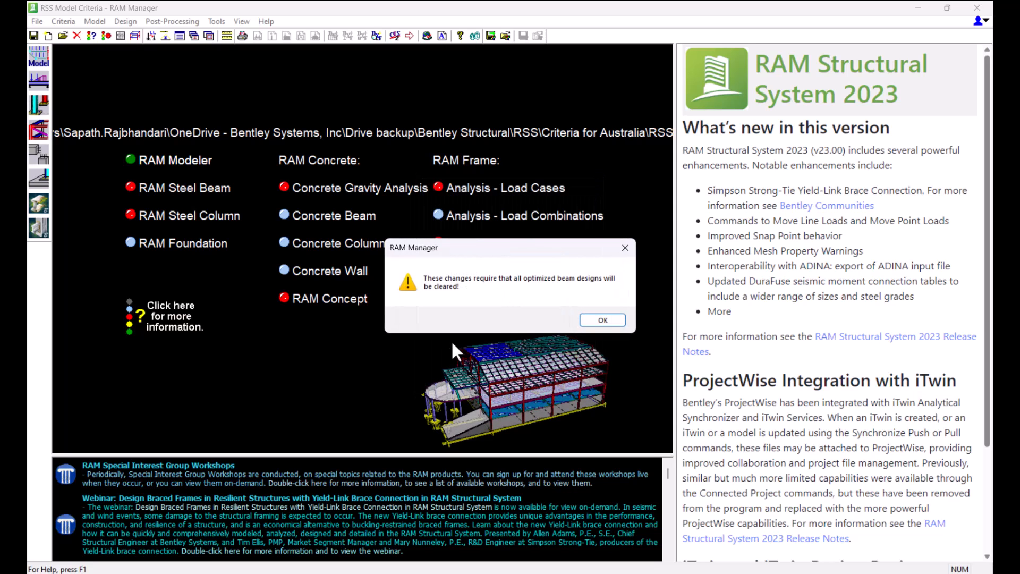
mouse_move(512, 324)
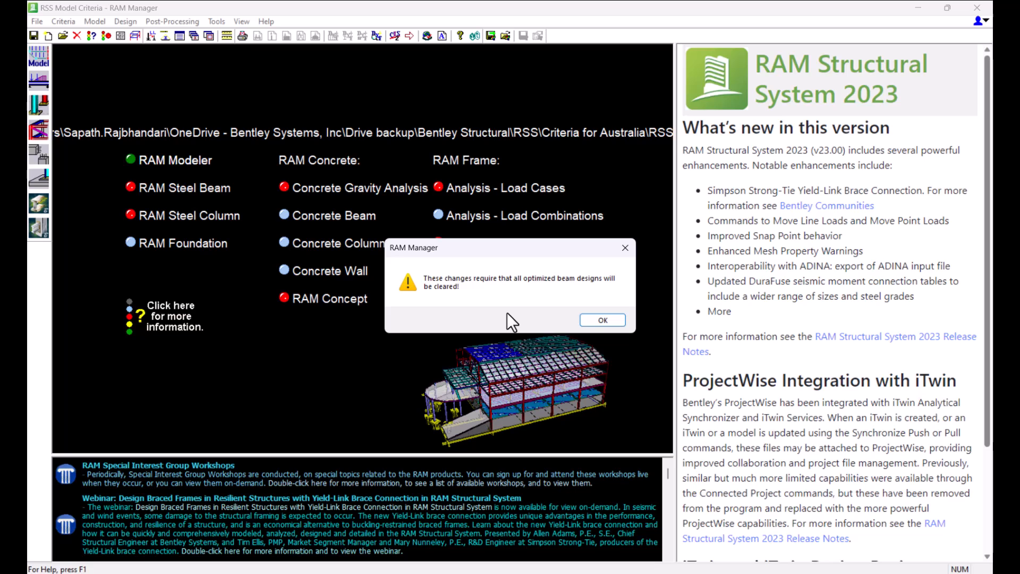
left_click(601, 319)
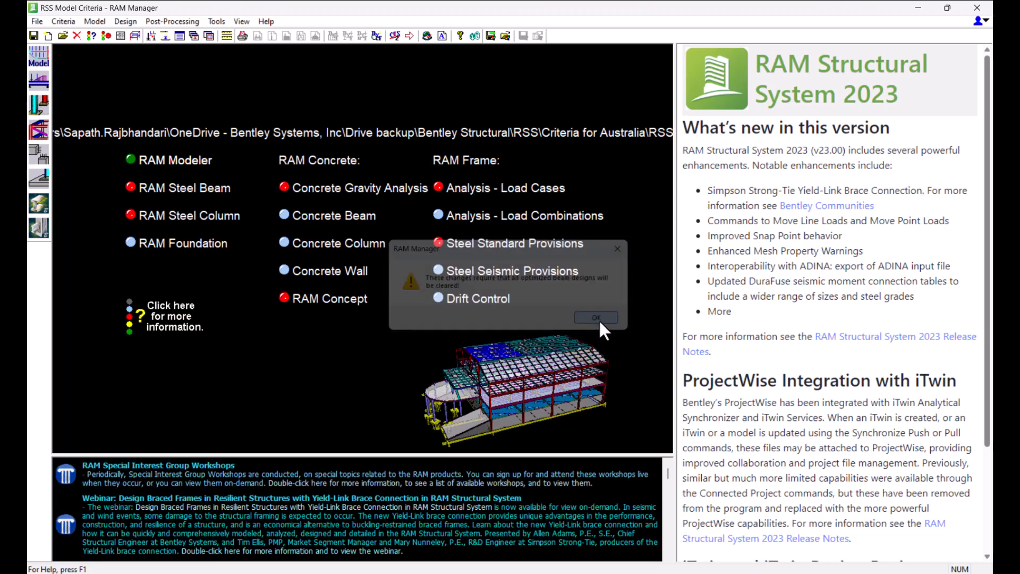
left_click(594, 318)
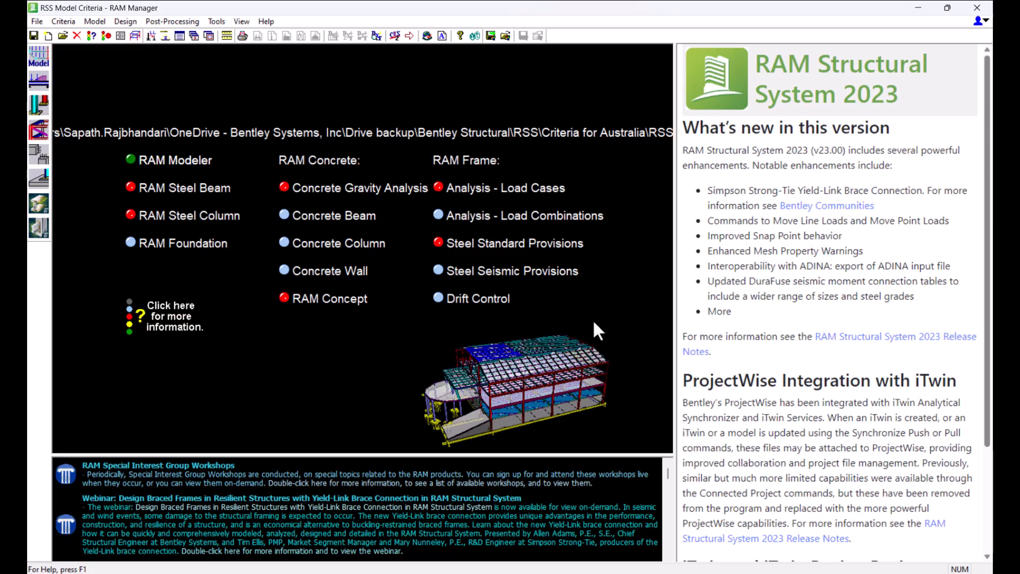
mouse_move(529, 327)
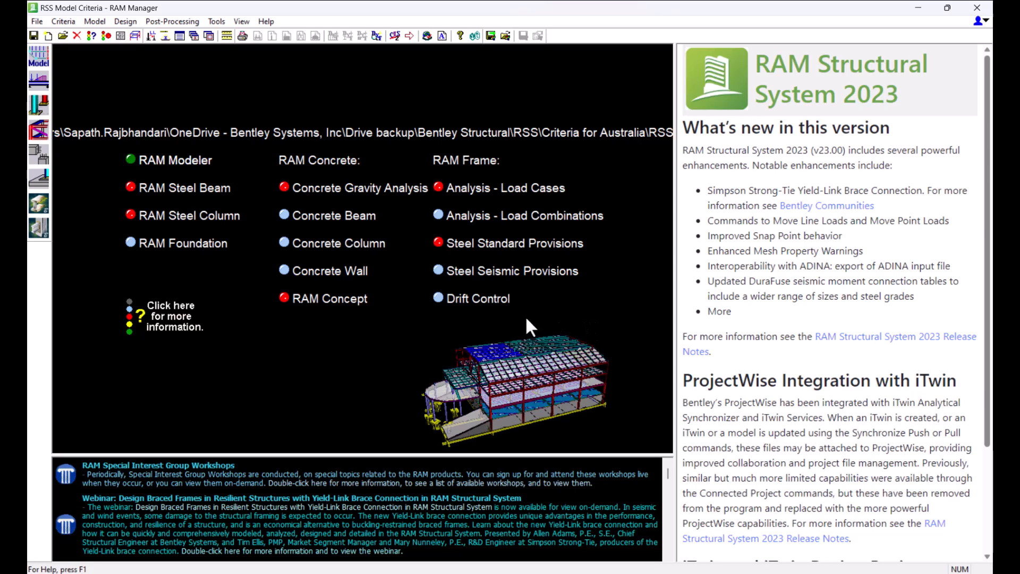
Step: Load the ramas master table in the Steel Table Editor and view 50x20x1.6RHS properties
left_click(216, 21)
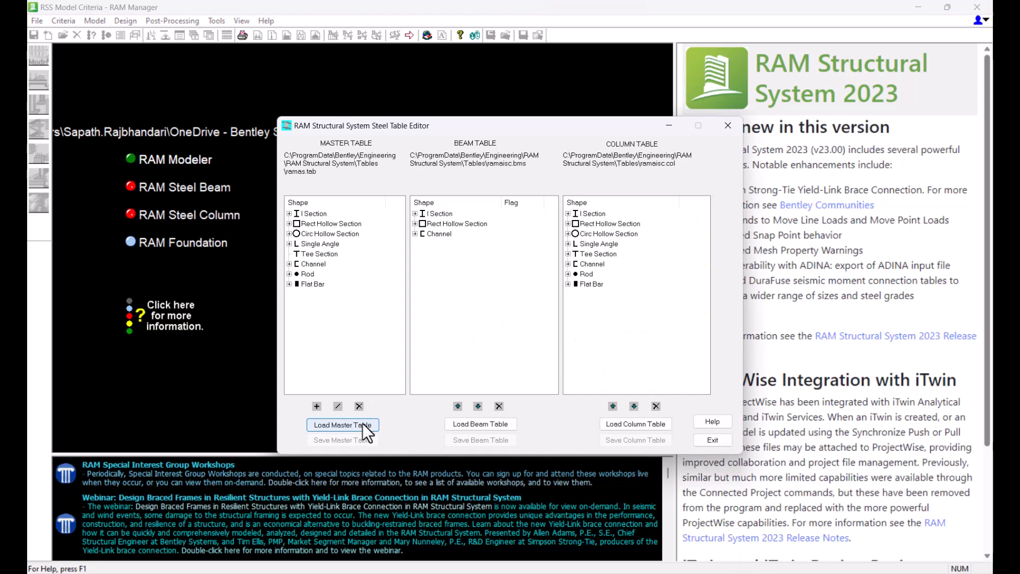
left_click(342, 425)
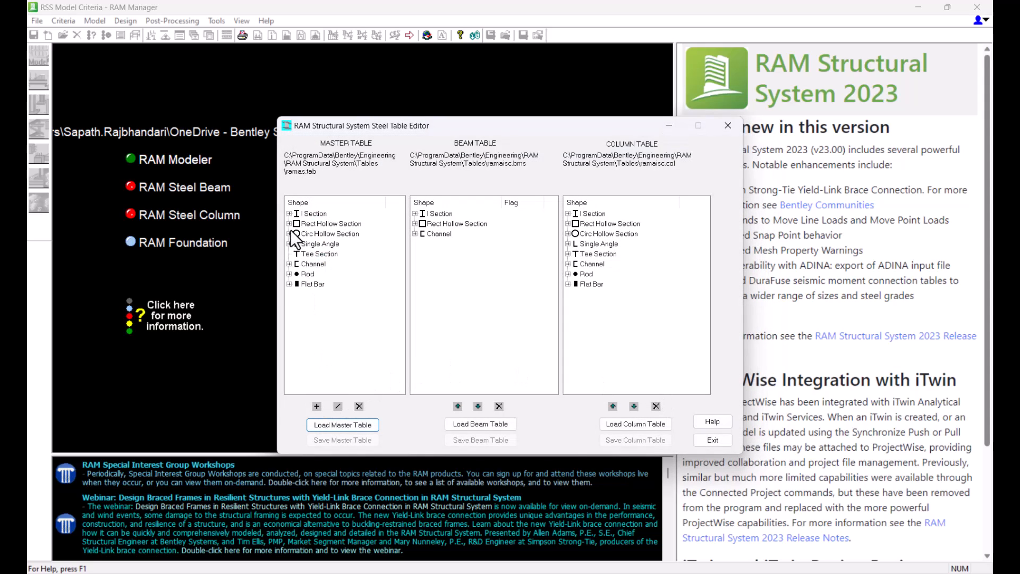
left_click(290, 224)
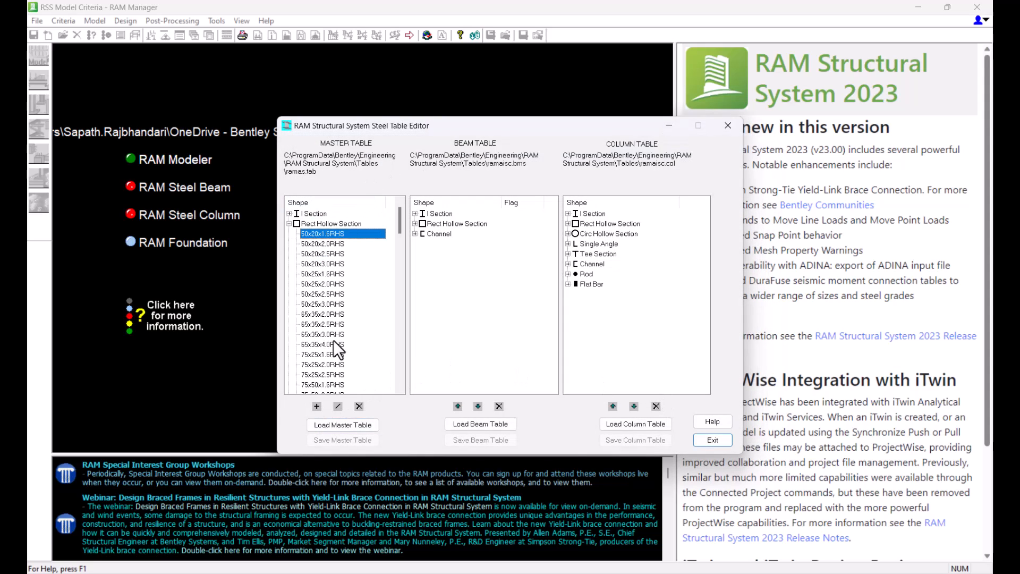
double_click(322, 233)
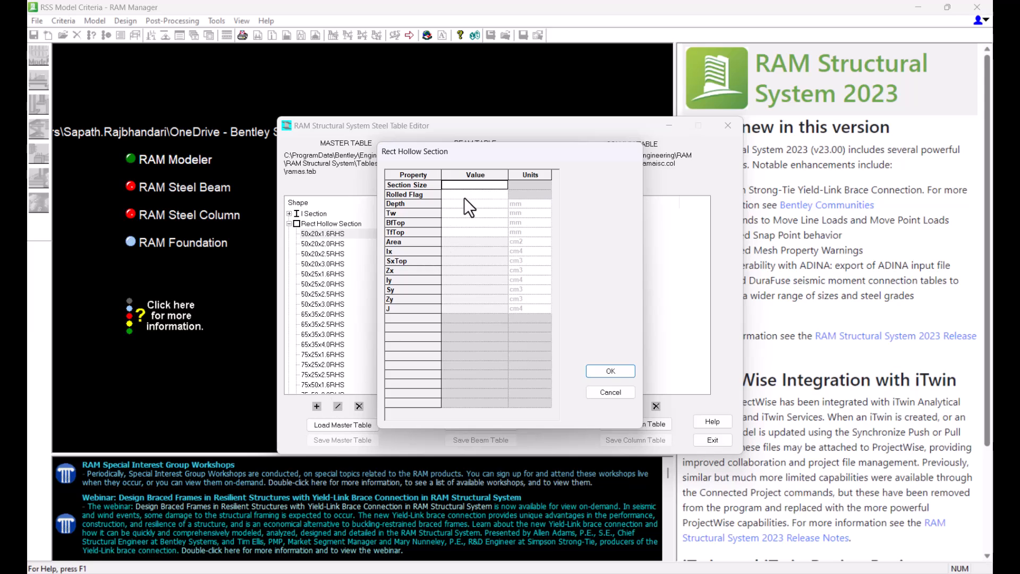
left_click(609, 392)
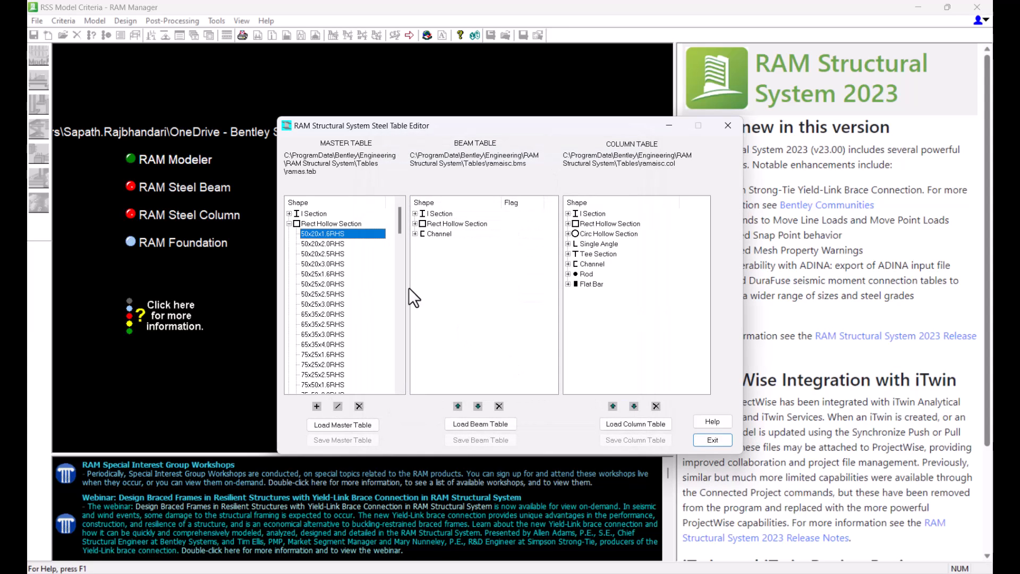
double_click(323, 234)
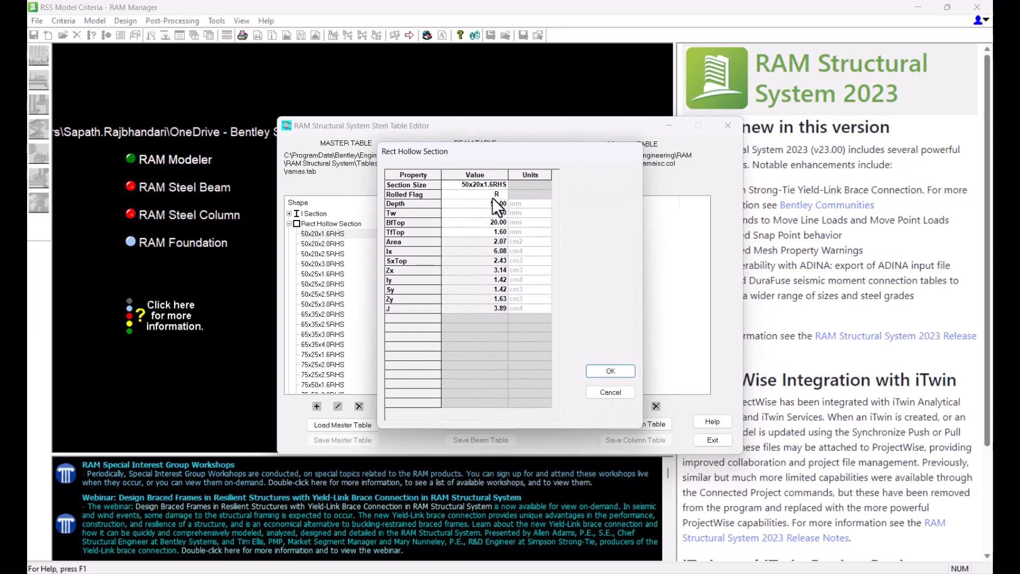